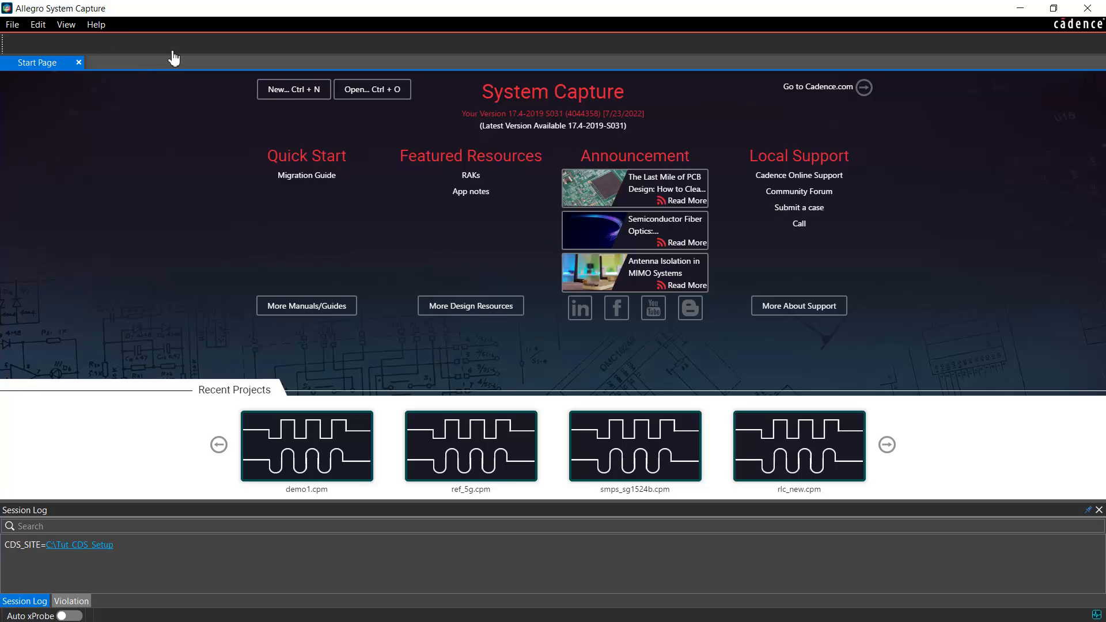
# Create a new project named demo with the Allegro Unified library mode.
pyautogui.click(293, 88)
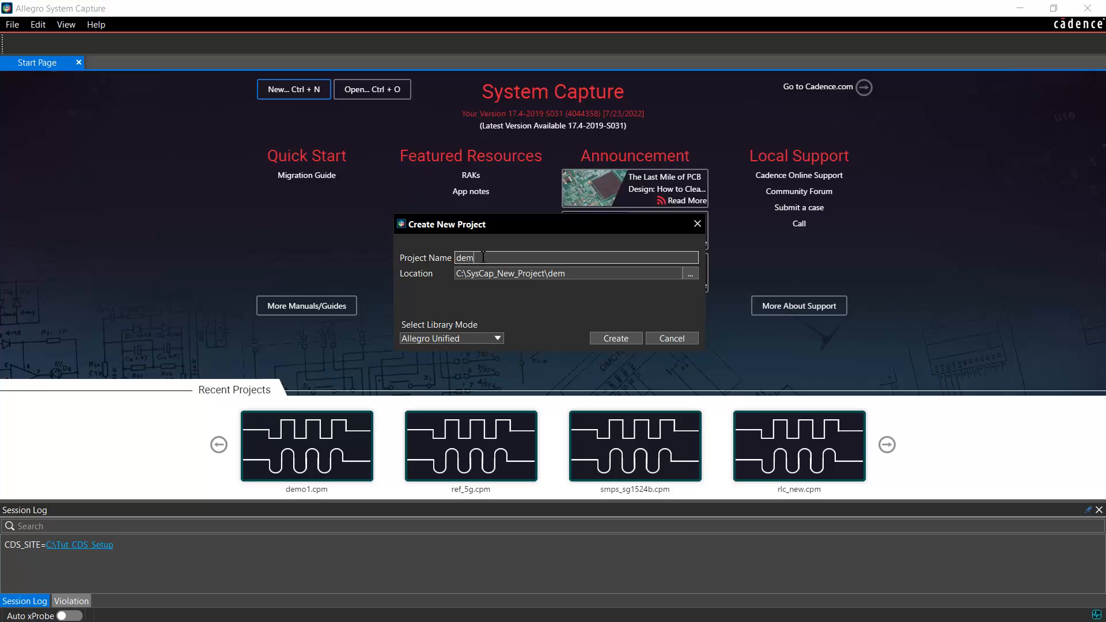
pyautogui.click(498, 337)
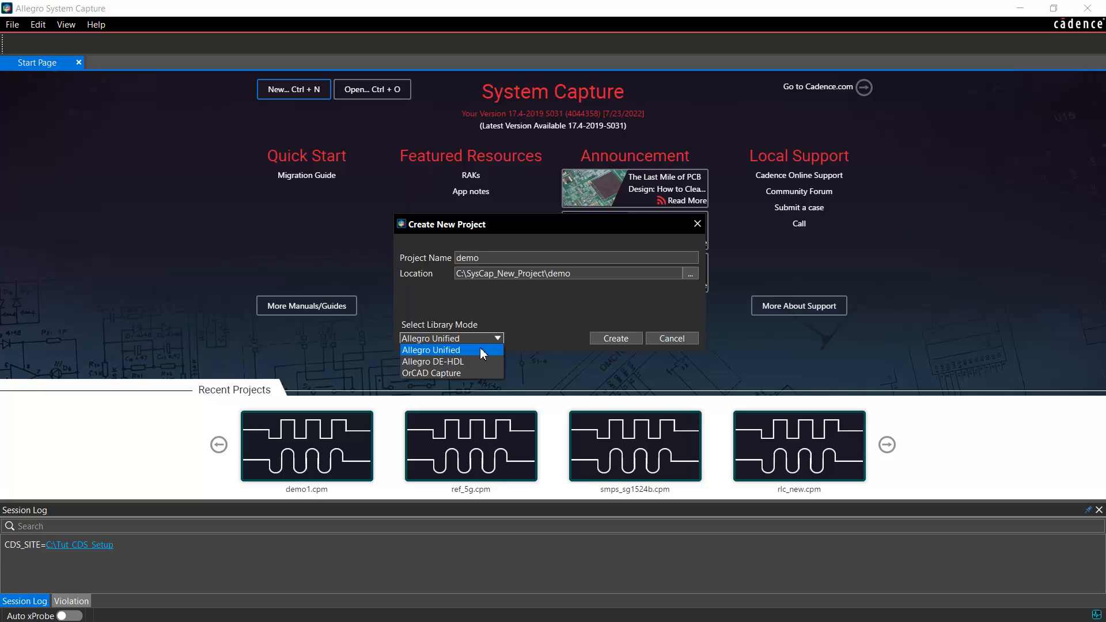
pyautogui.click(614, 337)
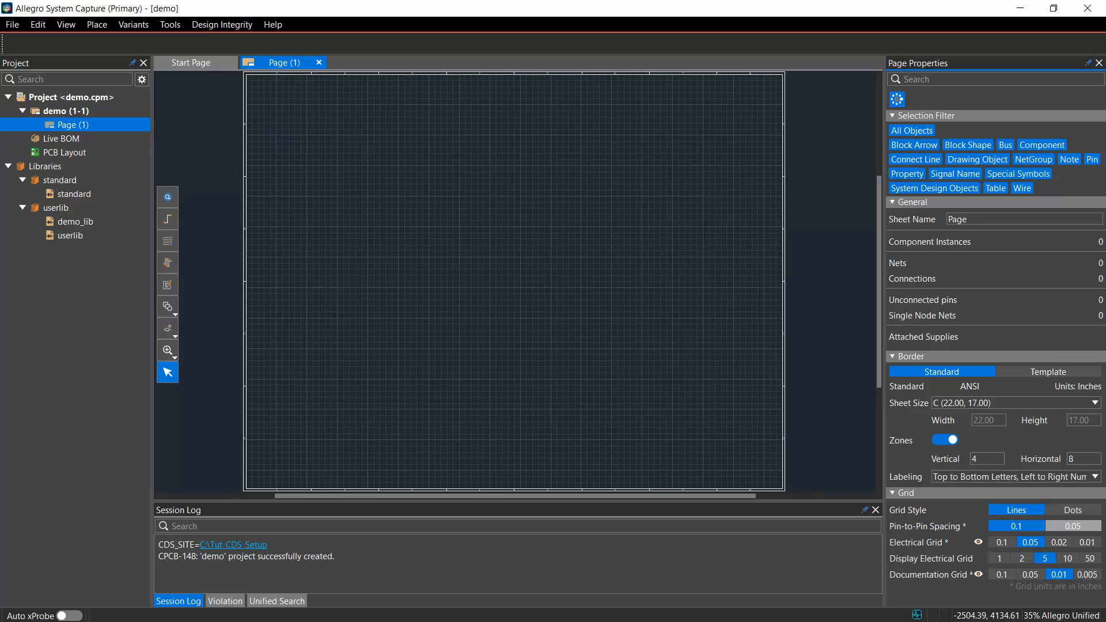
# Start a new part in the userlib library from the Project tree.
pyautogui.click(60, 207)
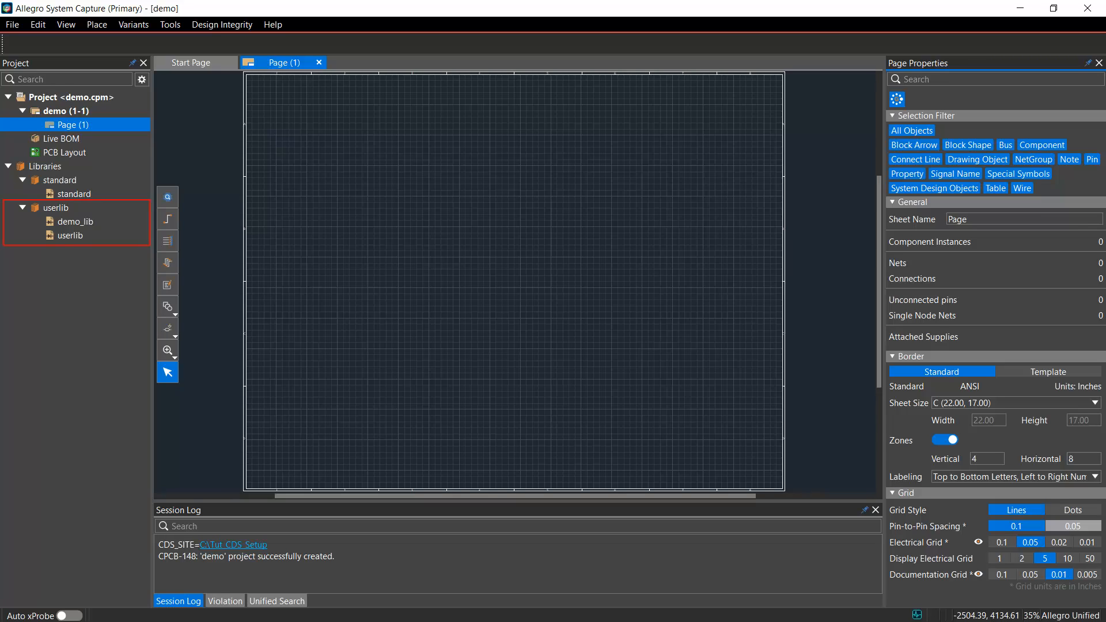
pyautogui.click(70, 235)
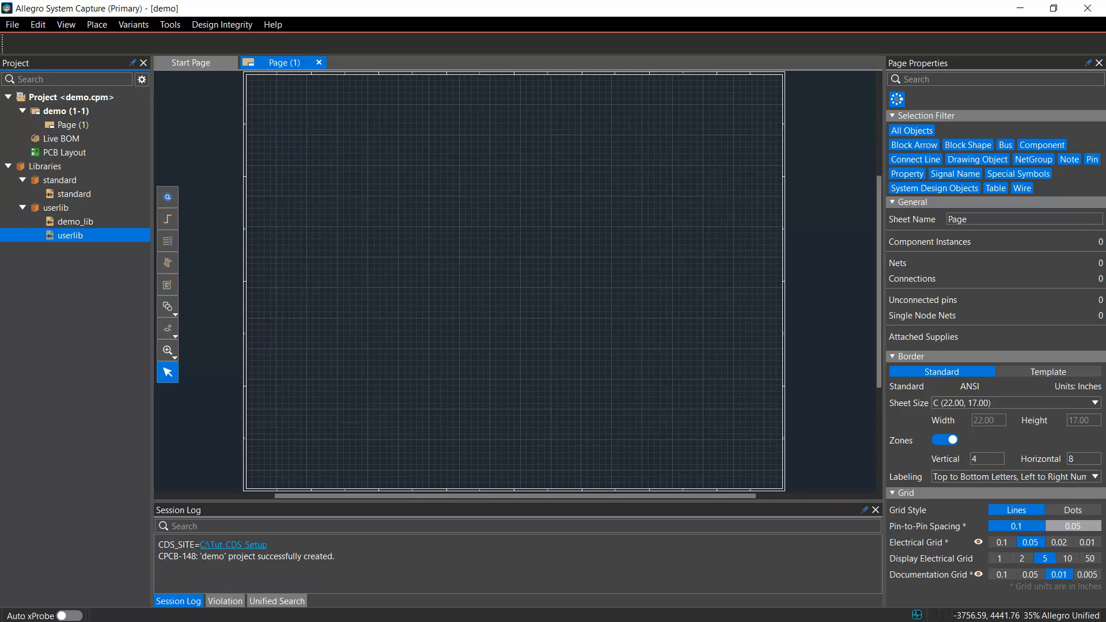
pyautogui.click(71, 236)
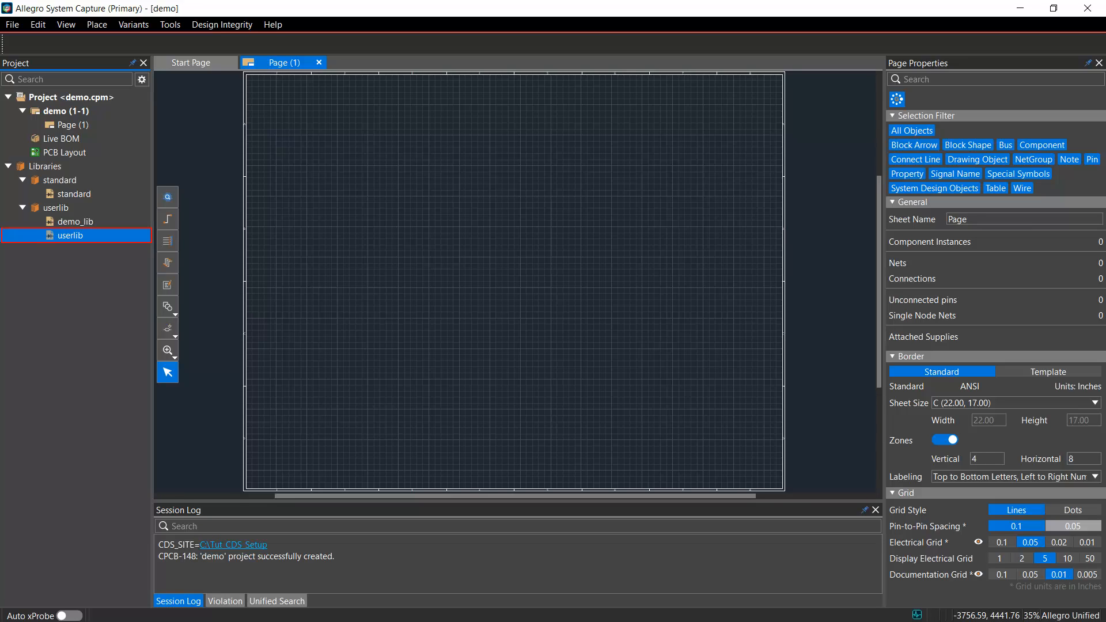
pyautogui.rightClick(71, 235)
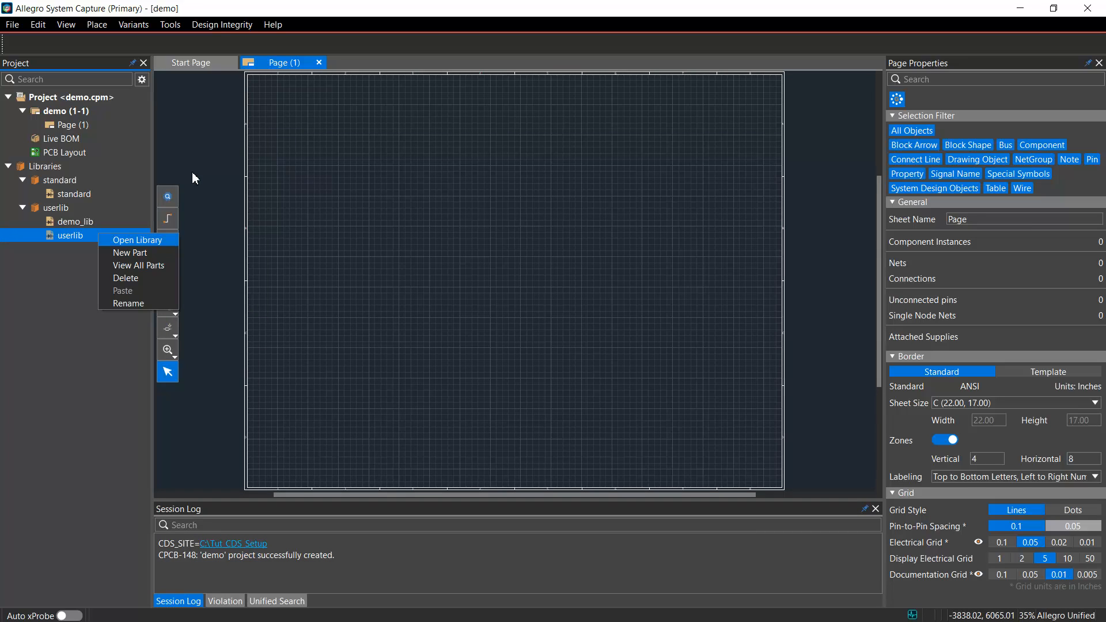
pyautogui.click(137, 240)
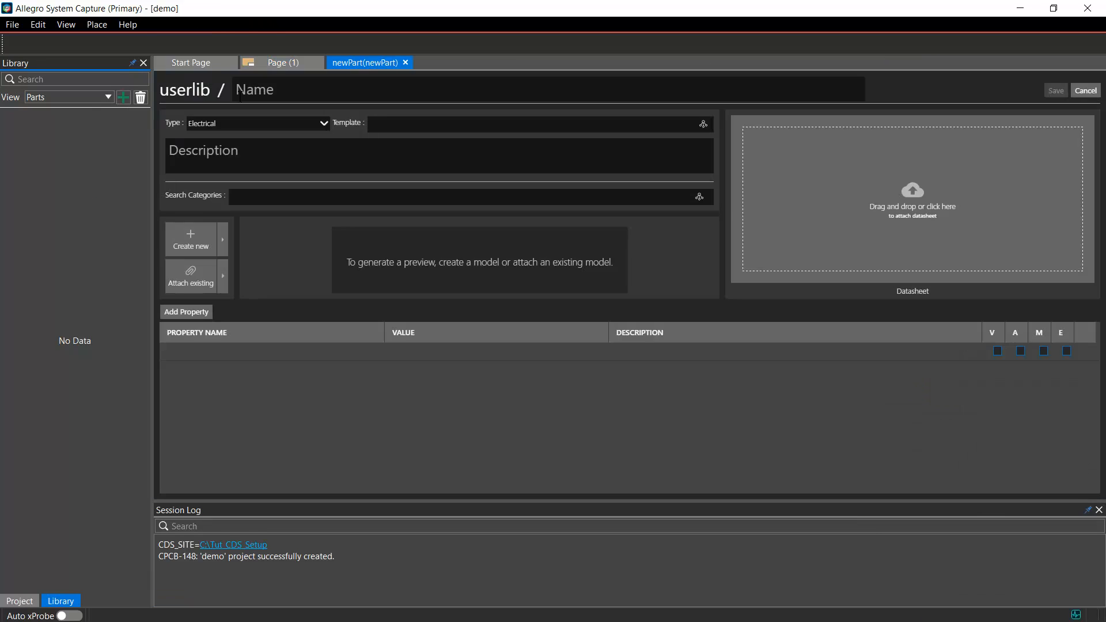
# Name the part CDN-CAPX7R-001 and apply the Capacitors > Capacitor template.
pyautogui.click(276, 89)
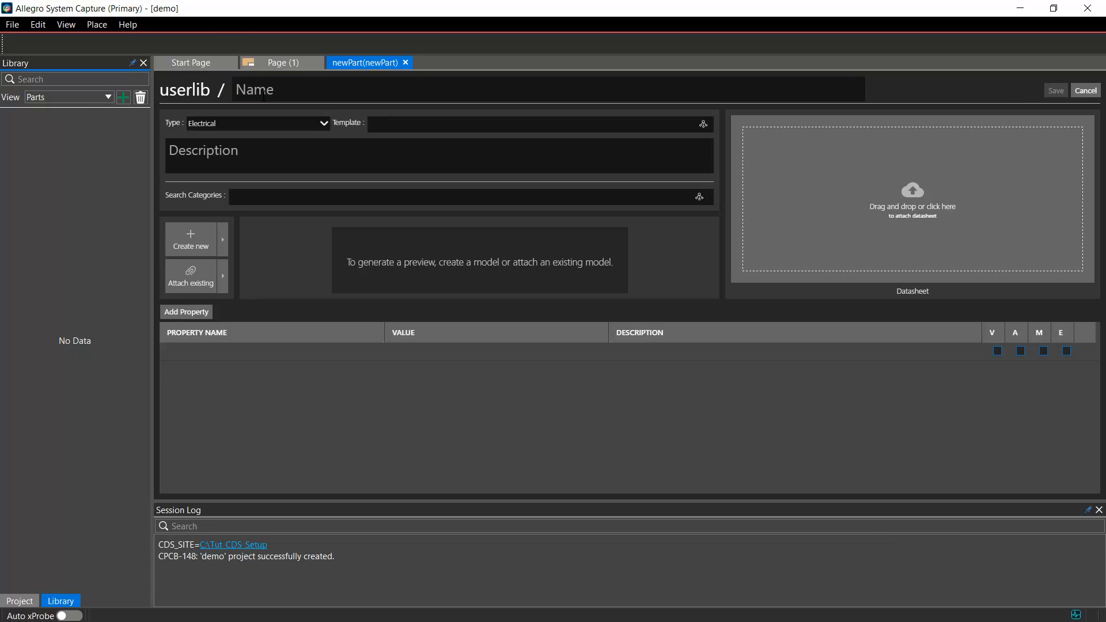
pyautogui.write('CDN-CAPX7R-001')
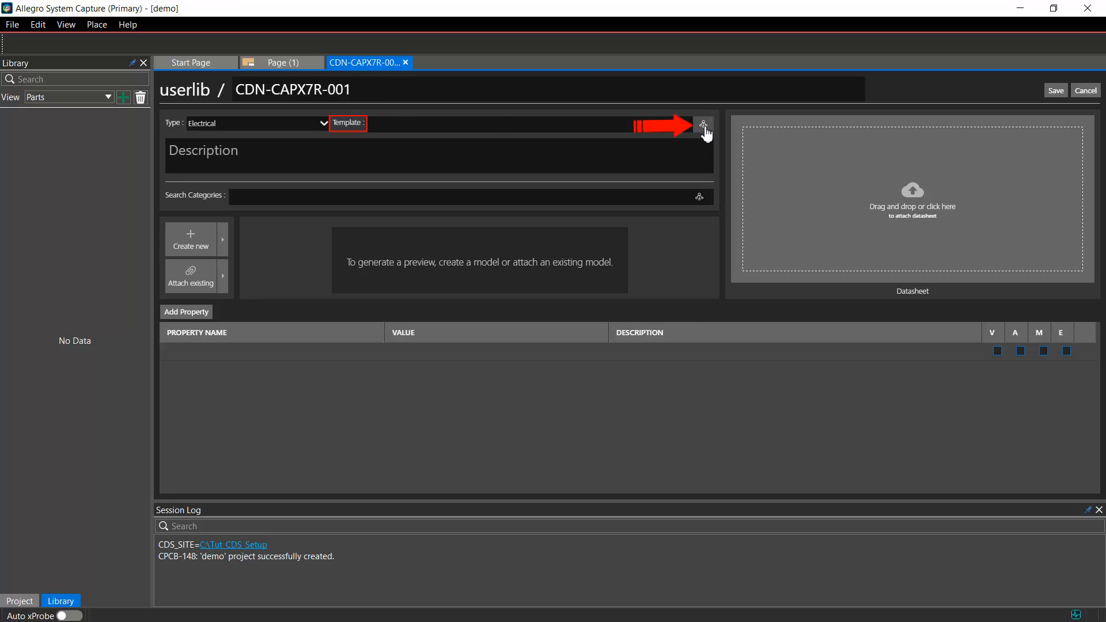
pyautogui.click(703, 125)
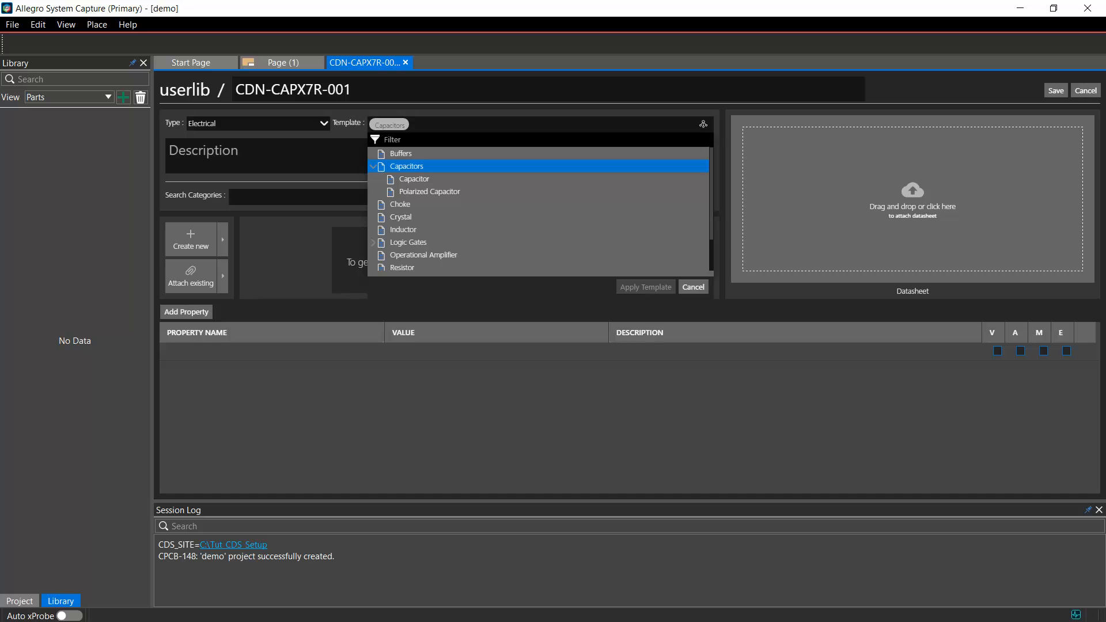
pyautogui.click(414, 179)
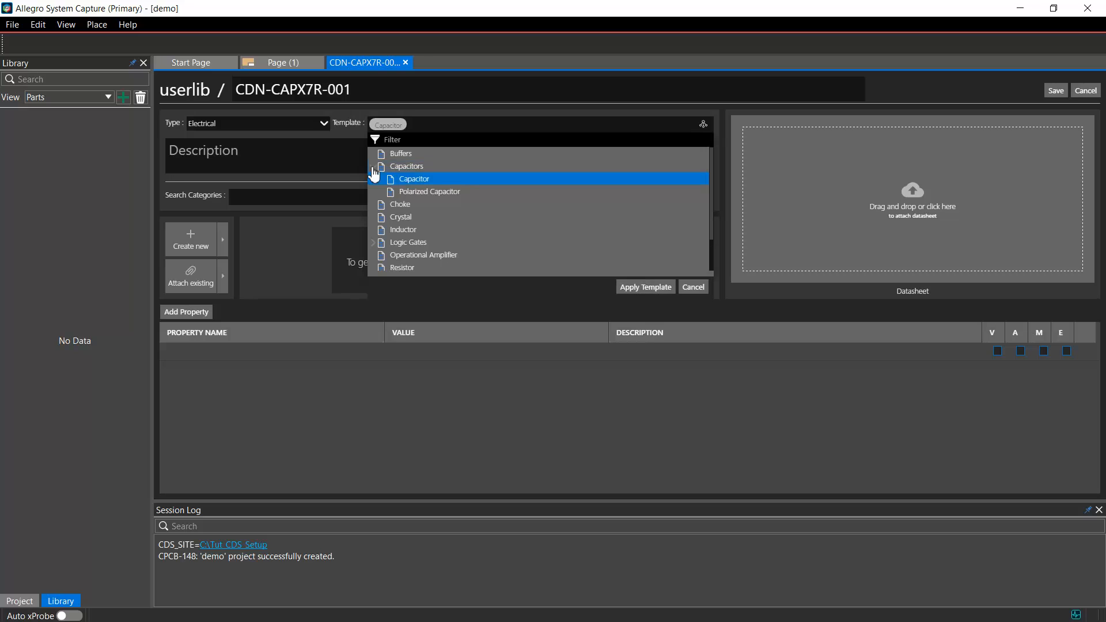
pyautogui.click(644, 287)
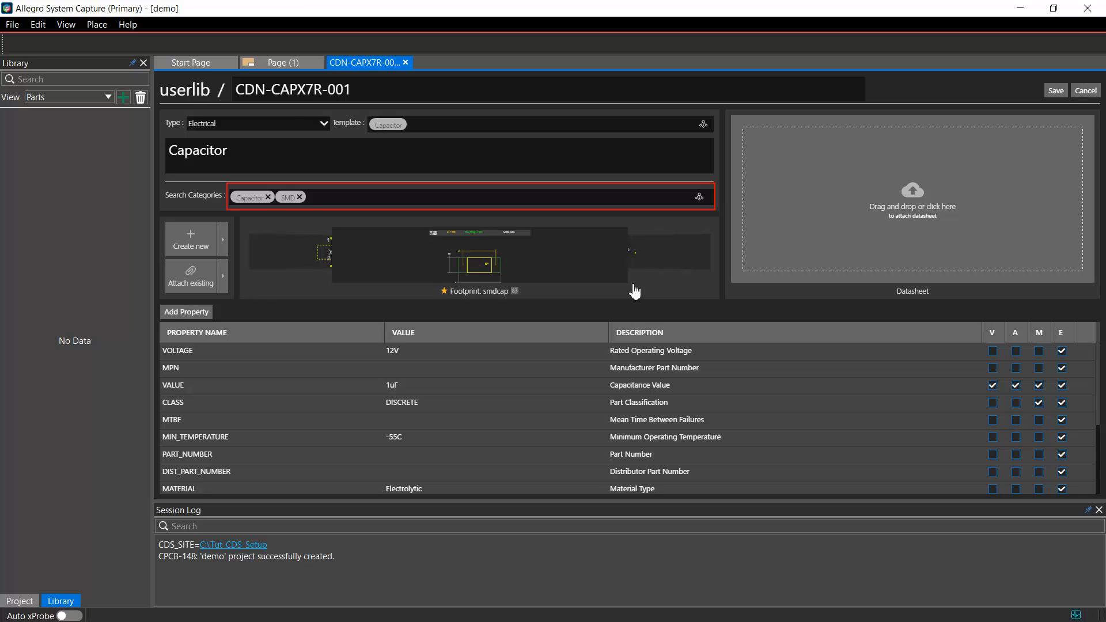
# Add a Ceramic search category and describe the part as 1 uF + 10% 50V Ceramic Capacitor X7R 0402.
pyautogui.click(699, 196)
pyautogui.write('Ceramic')
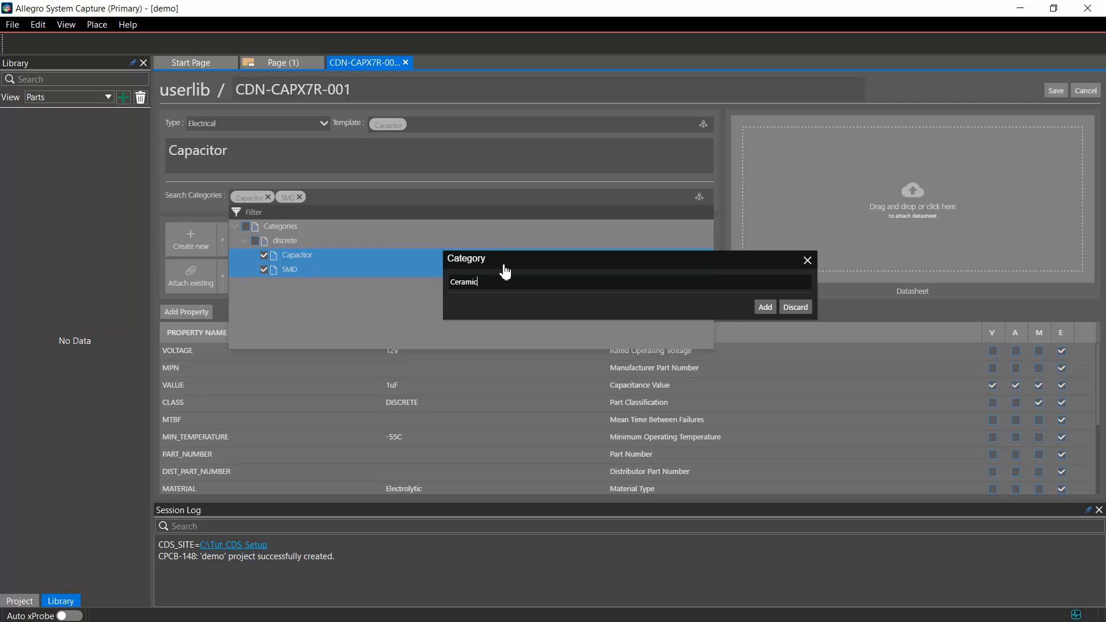
pyautogui.click(764, 307)
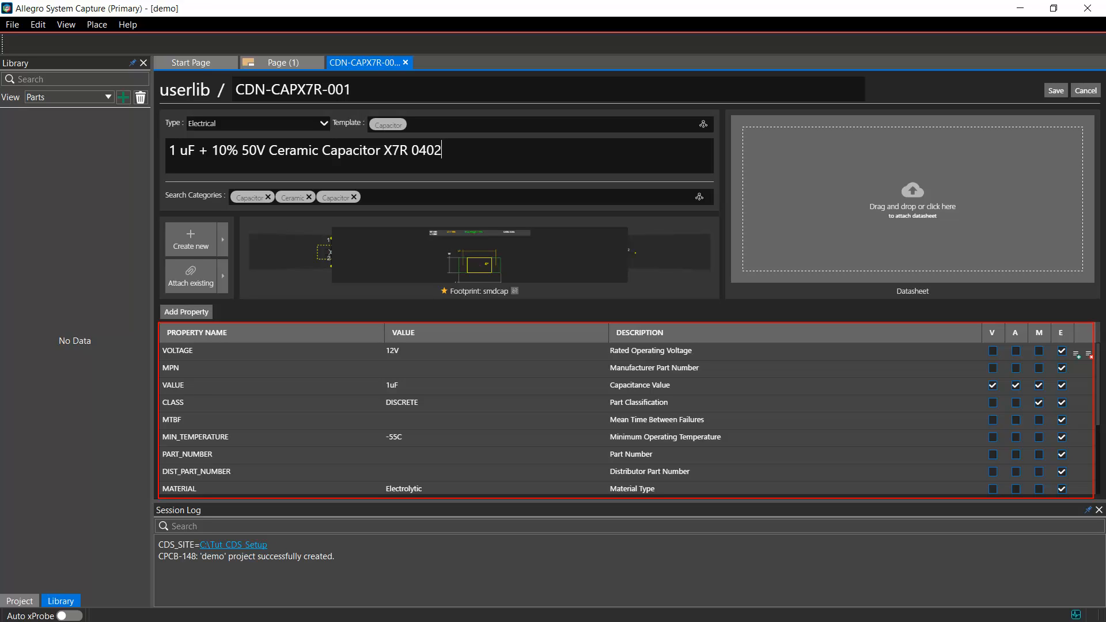
# Set VOLTAGE to 50V and add property DISSIPATION_FACTOR = 10% with V and A flags.
pyautogui.click(494, 351)
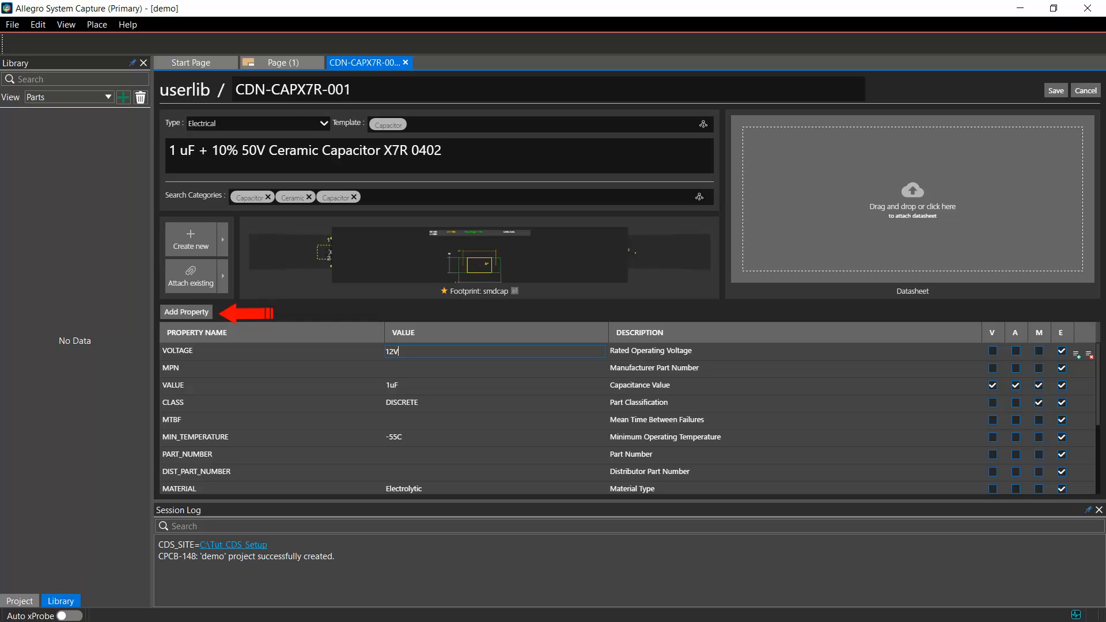
pyautogui.write('50V')
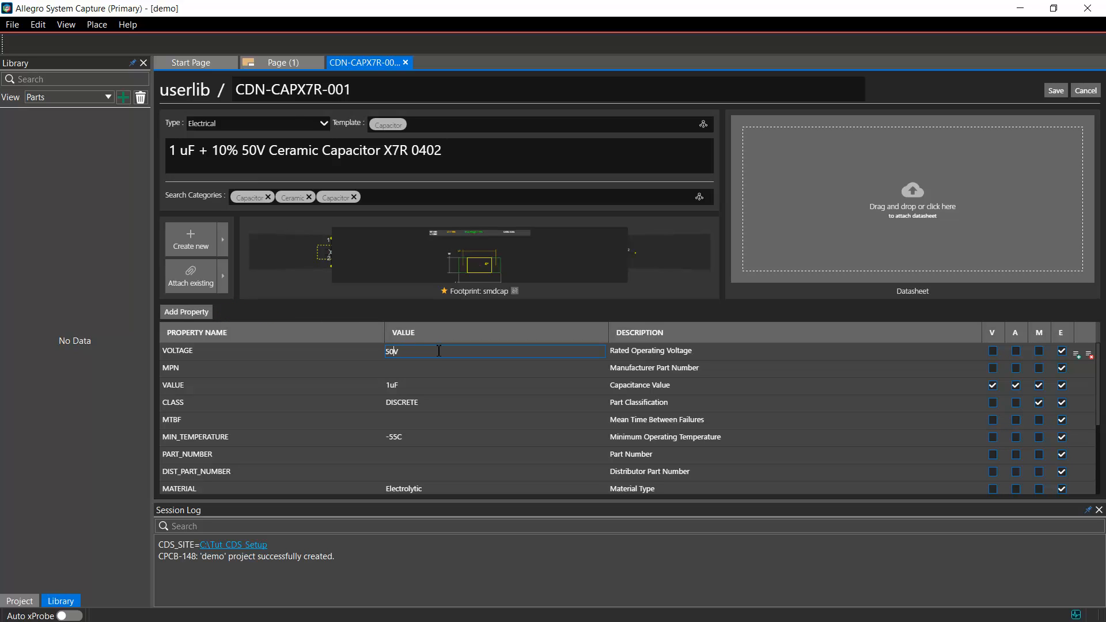
pyautogui.click(187, 313)
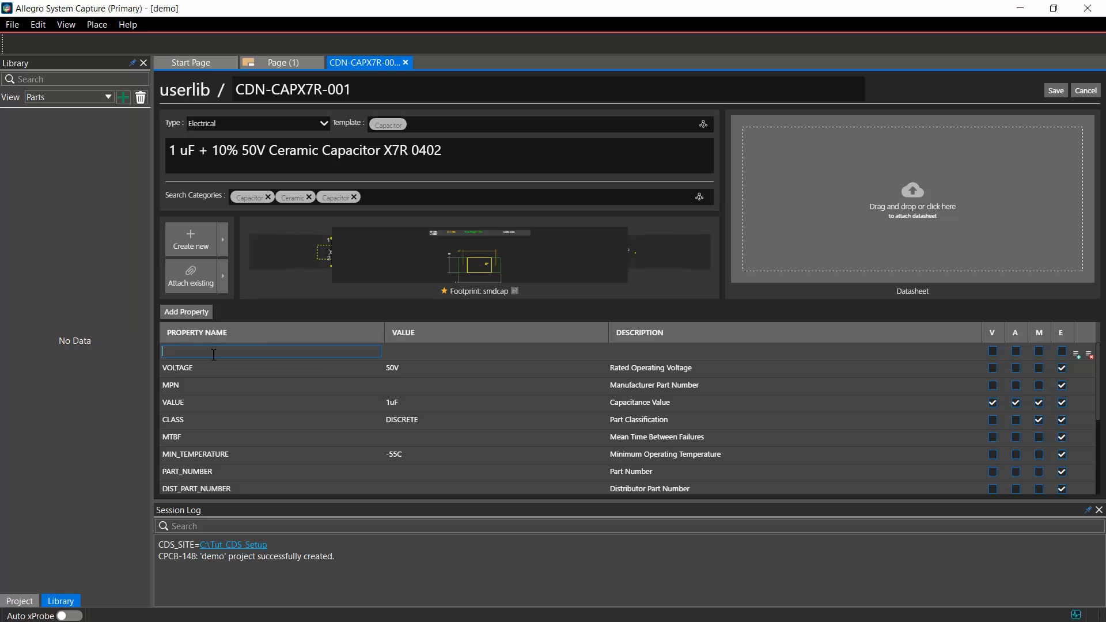
pyautogui.write('DISSIPATION_FACTOR')
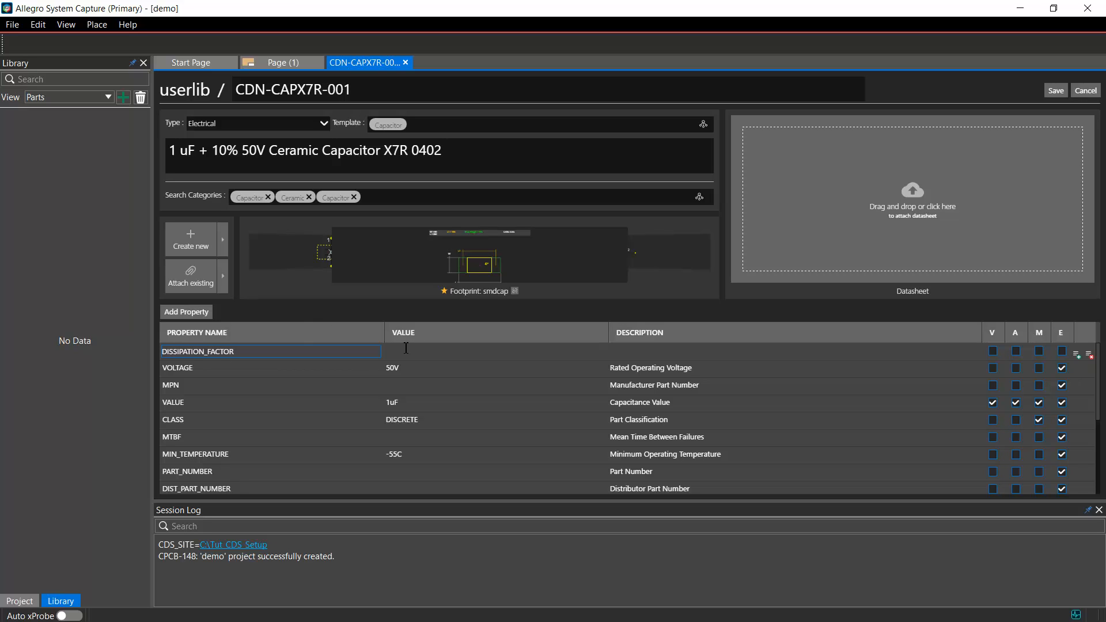
pyautogui.write('10%')
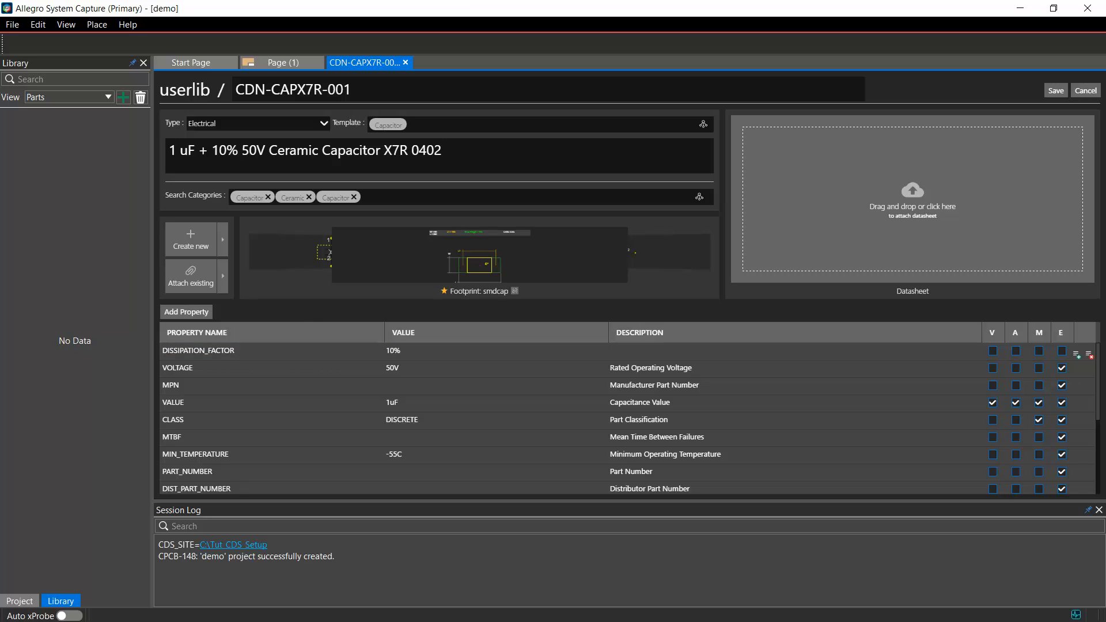
pyautogui.moveTo(992, 332)
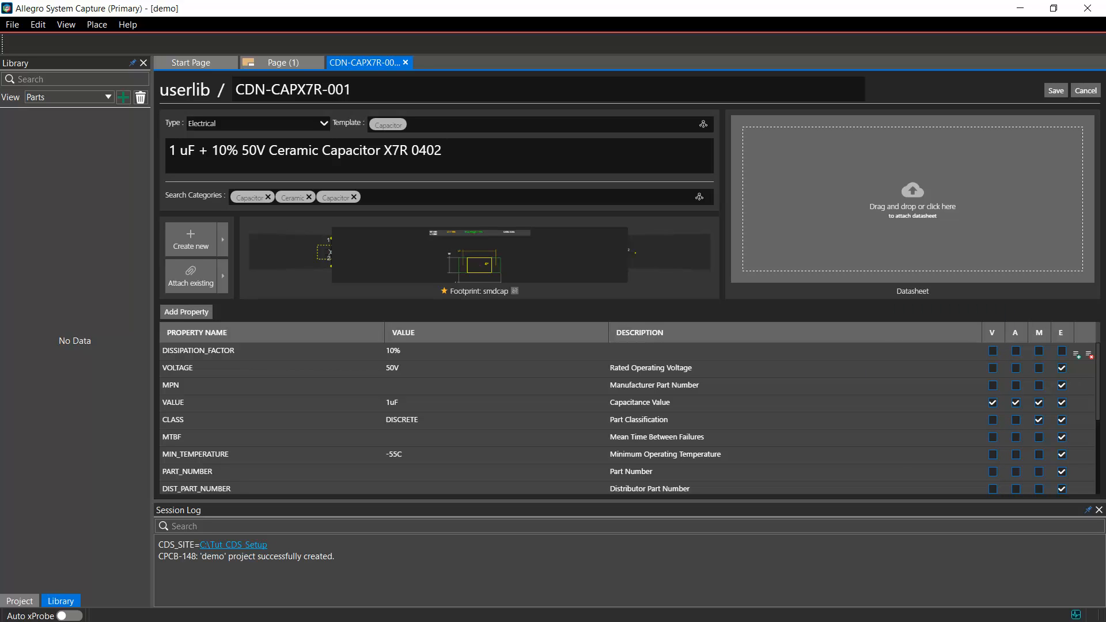
pyautogui.click(992, 351)
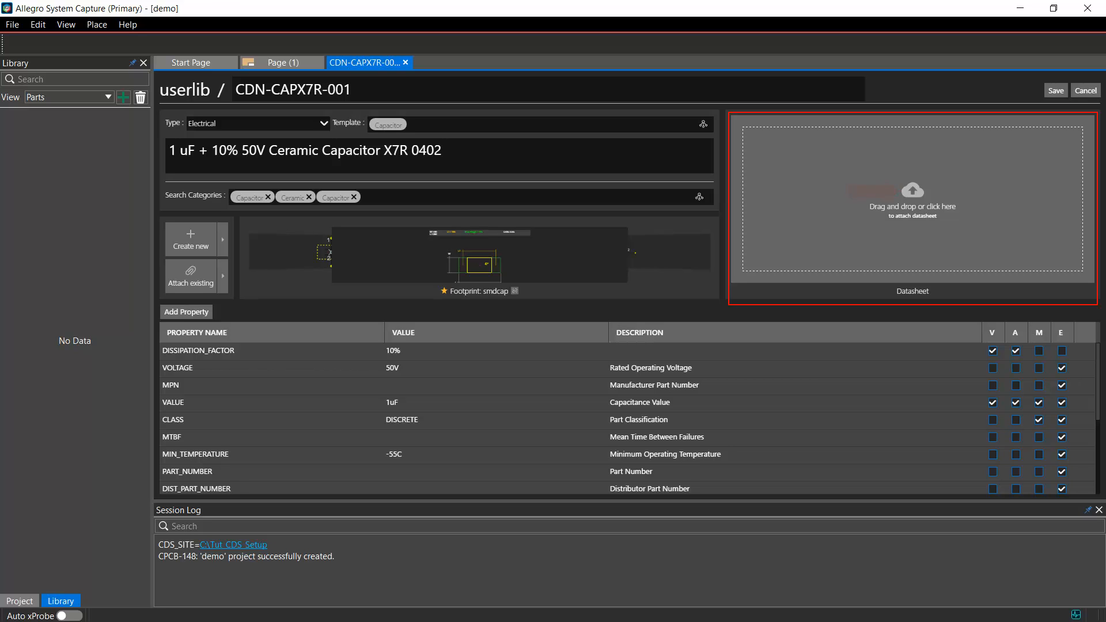
# Attach datasheet.pdf to the part and save CDN-CAPX7R-001 to userlib.
pyautogui.click(913, 197)
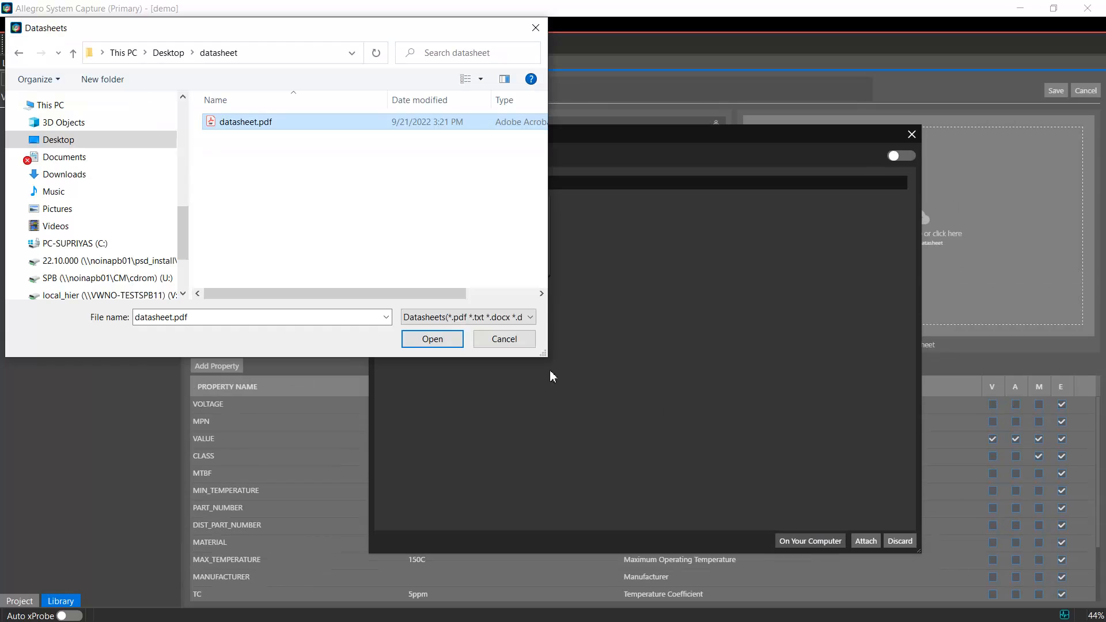
pyautogui.click(432, 339)
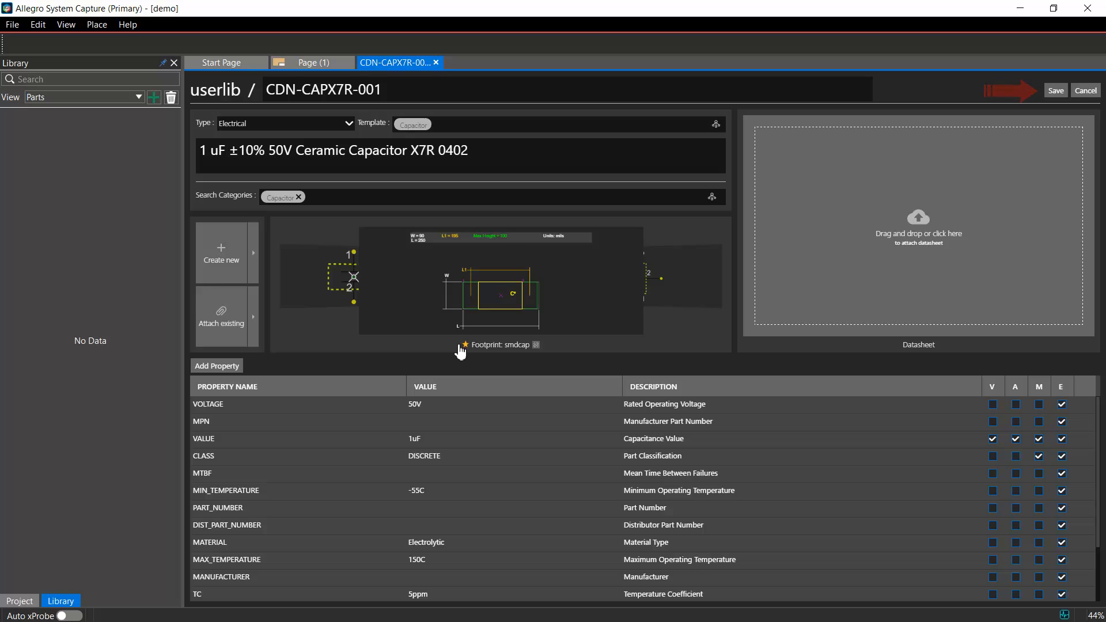
pyautogui.click(1054, 90)
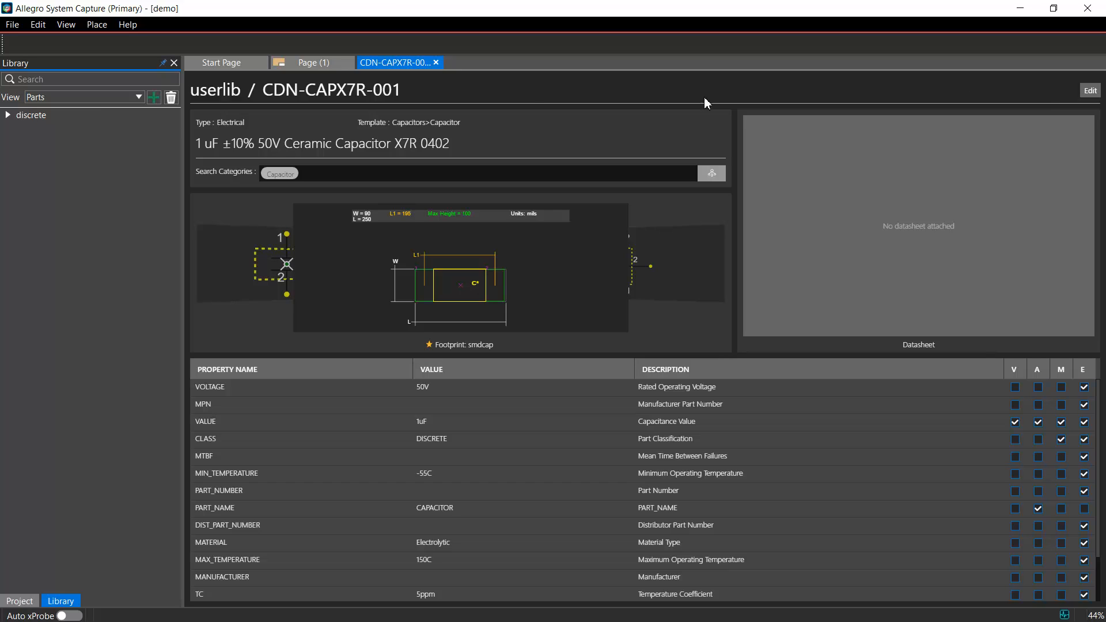
pyautogui.moveTo(8, 118)
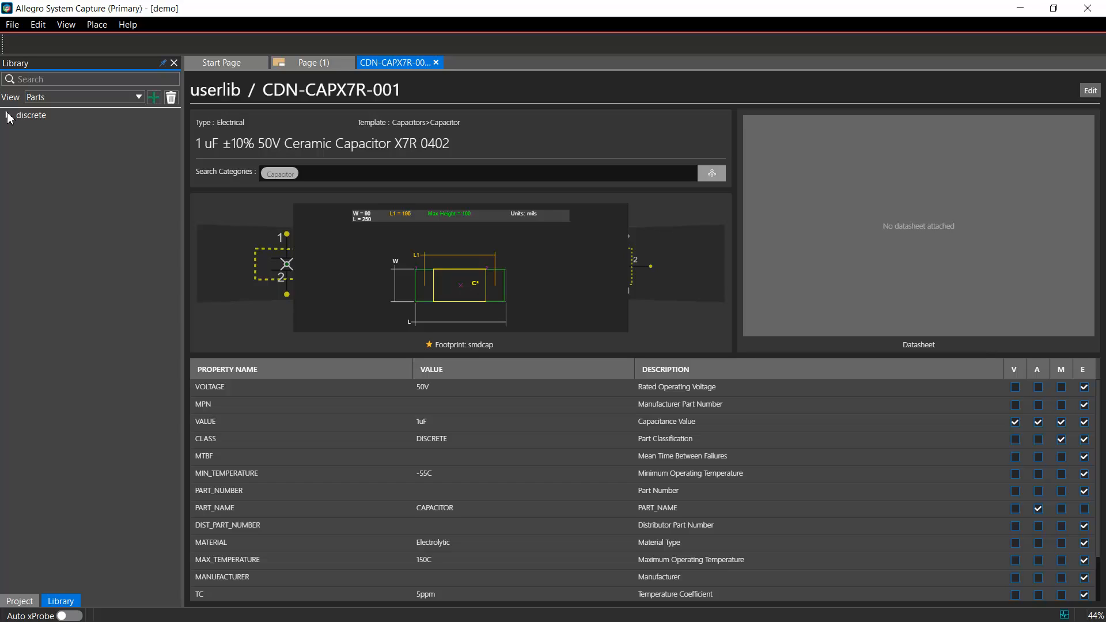
# Expand discrete > Capacitor > CDN-CAPX7R-001 to show its capacitor model and sym_1 symbol.
pyautogui.click(8, 115)
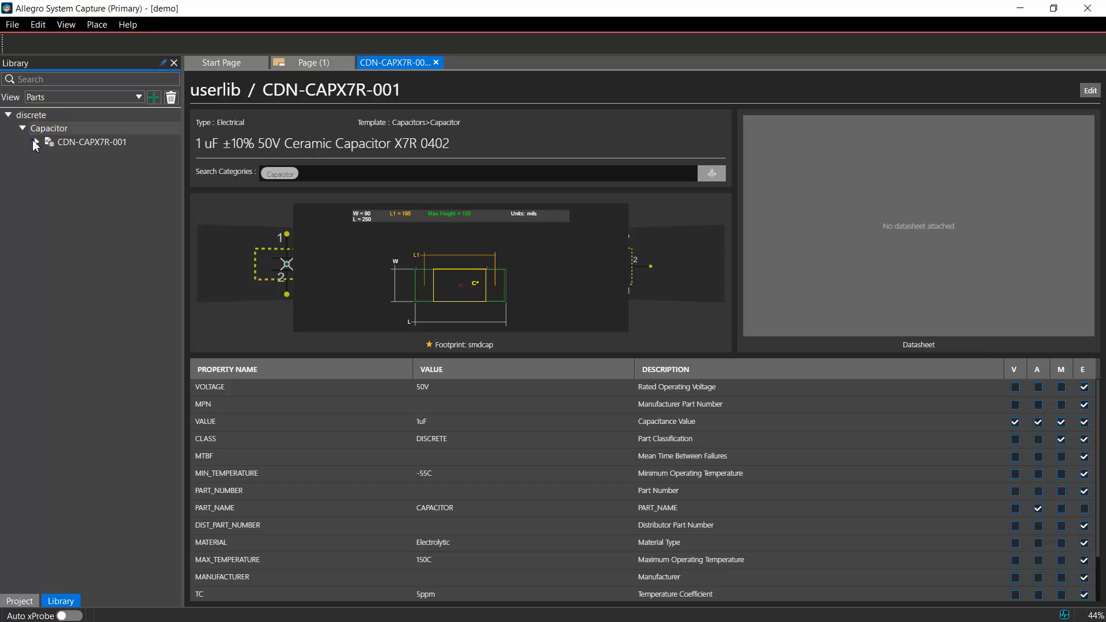
pyautogui.click(37, 142)
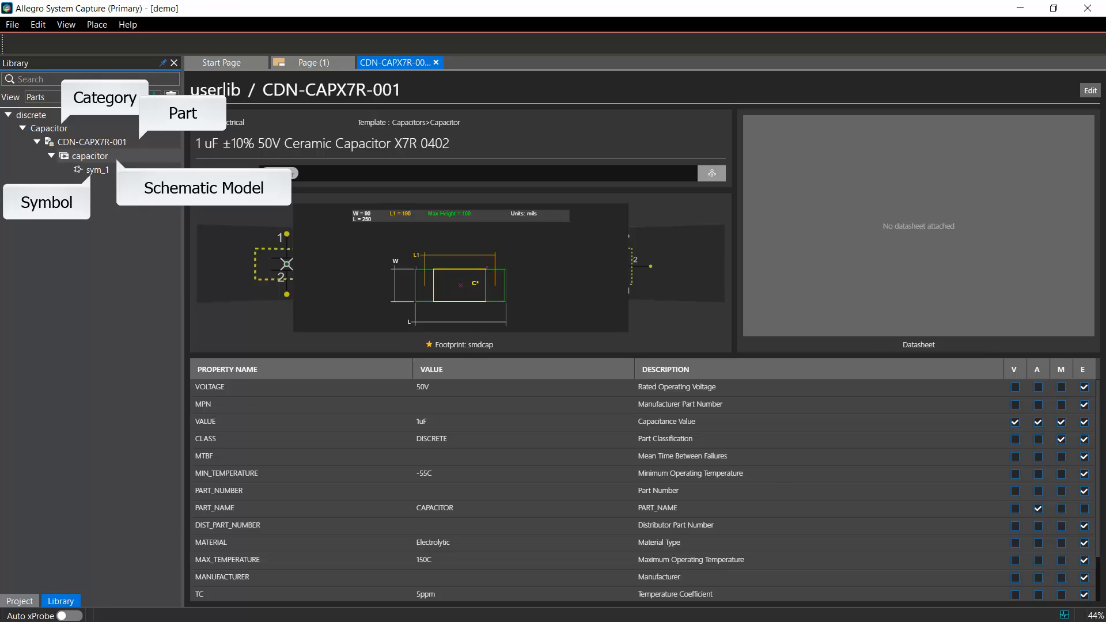
# Duplicate CDN-CAPX7R-001 as CDN-CAPX7R-0012 and change its value to 2 uF.
pyautogui.rightClick(92, 141)
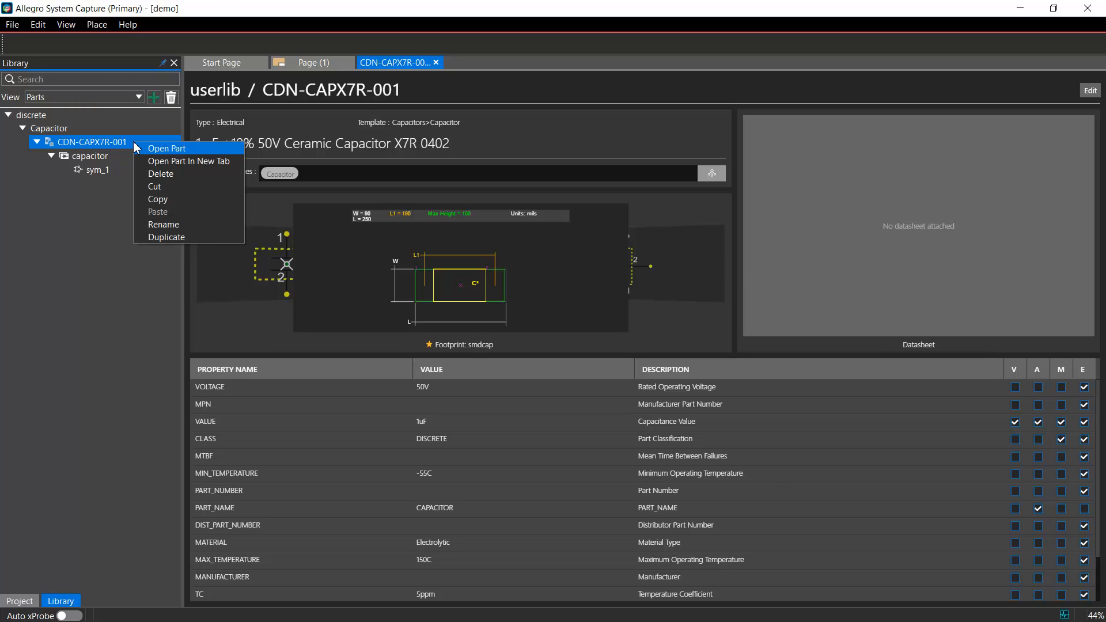
pyautogui.moveTo(167, 238)
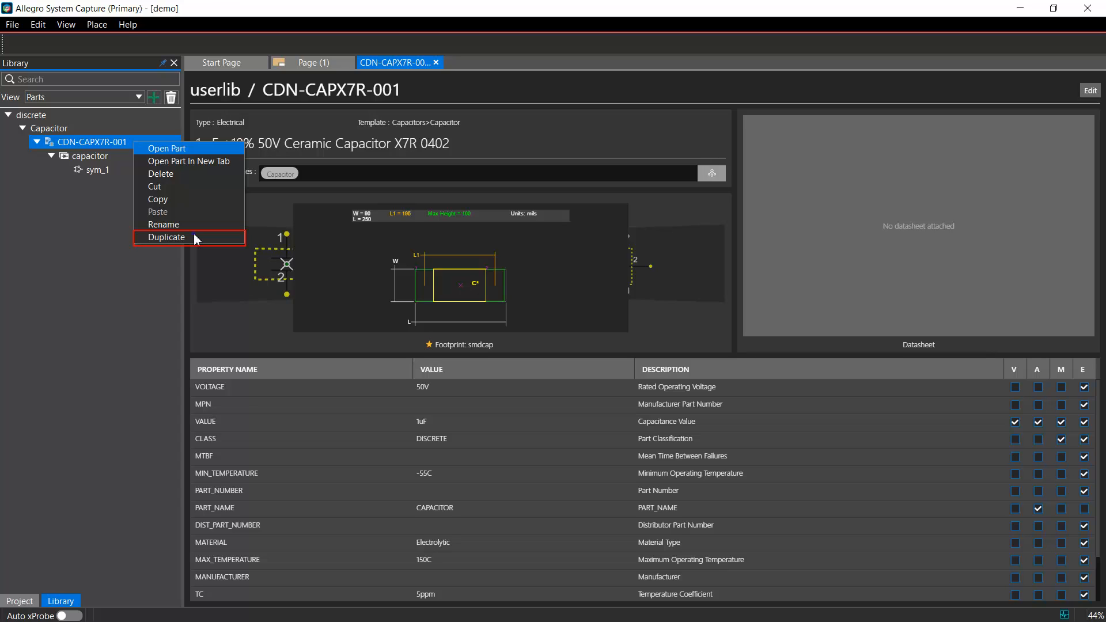
pyautogui.click(167, 237)
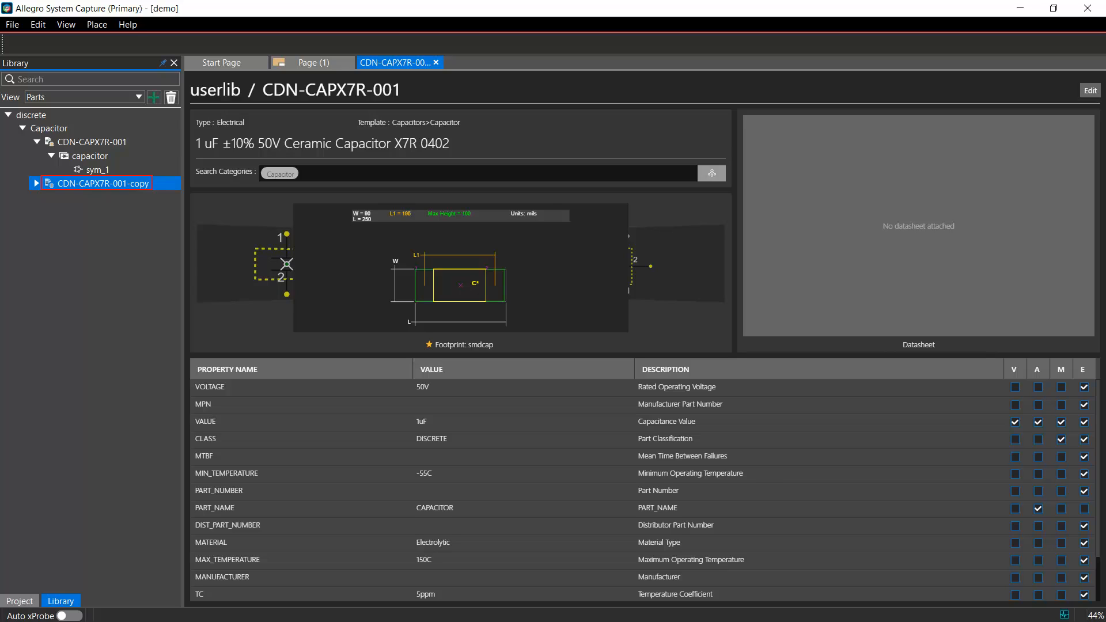
pyautogui.rightClick(102, 183)
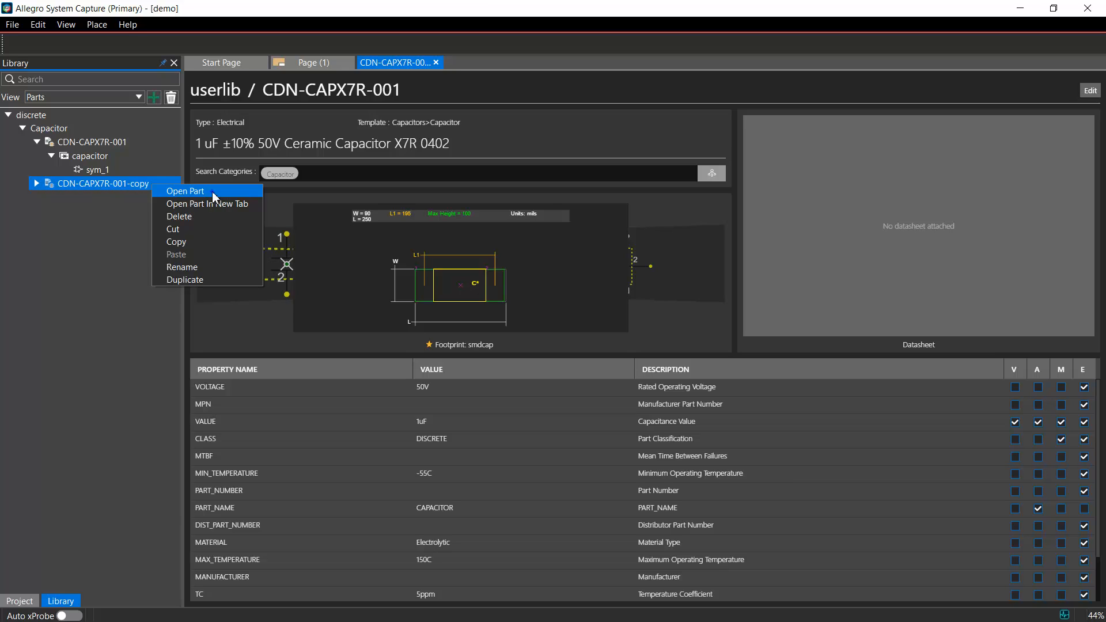
pyautogui.click(185, 191)
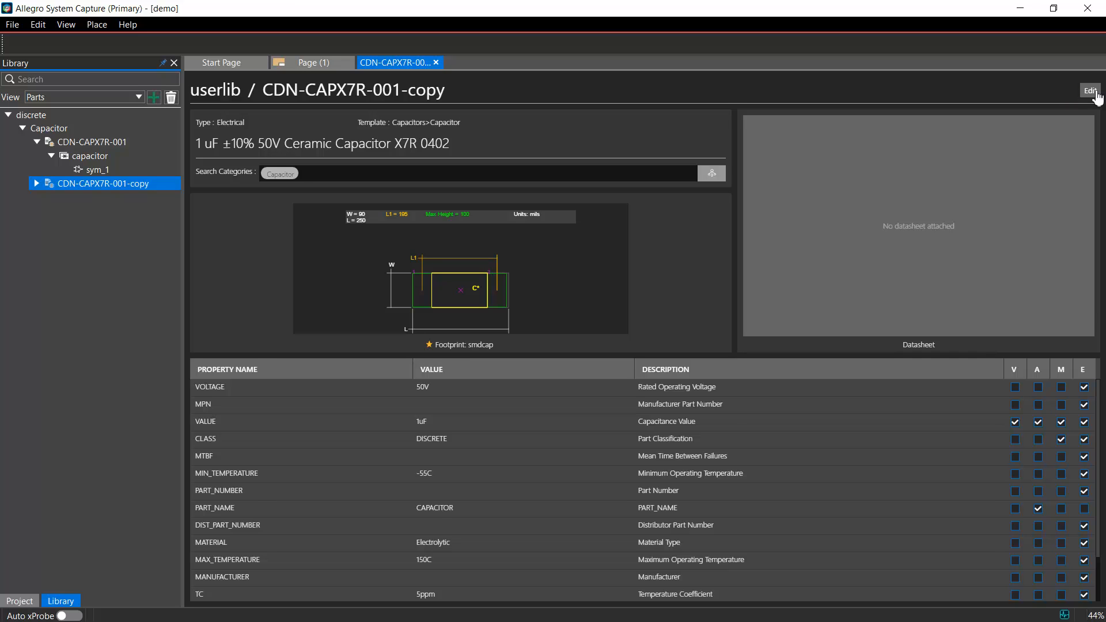
pyautogui.click(1089, 90)
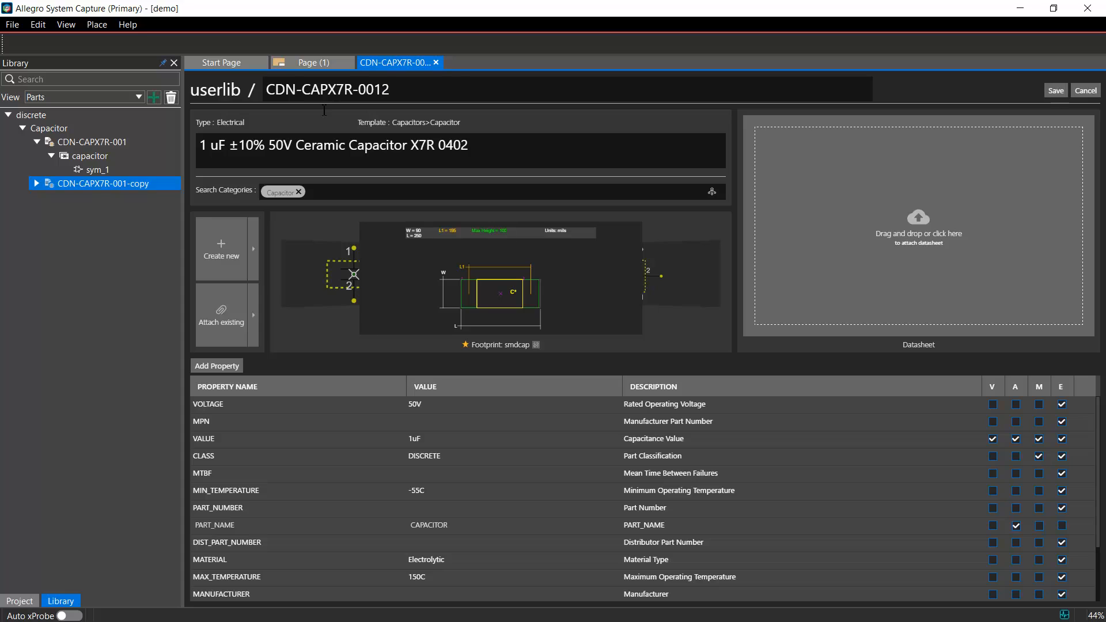
pyautogui.write('2')
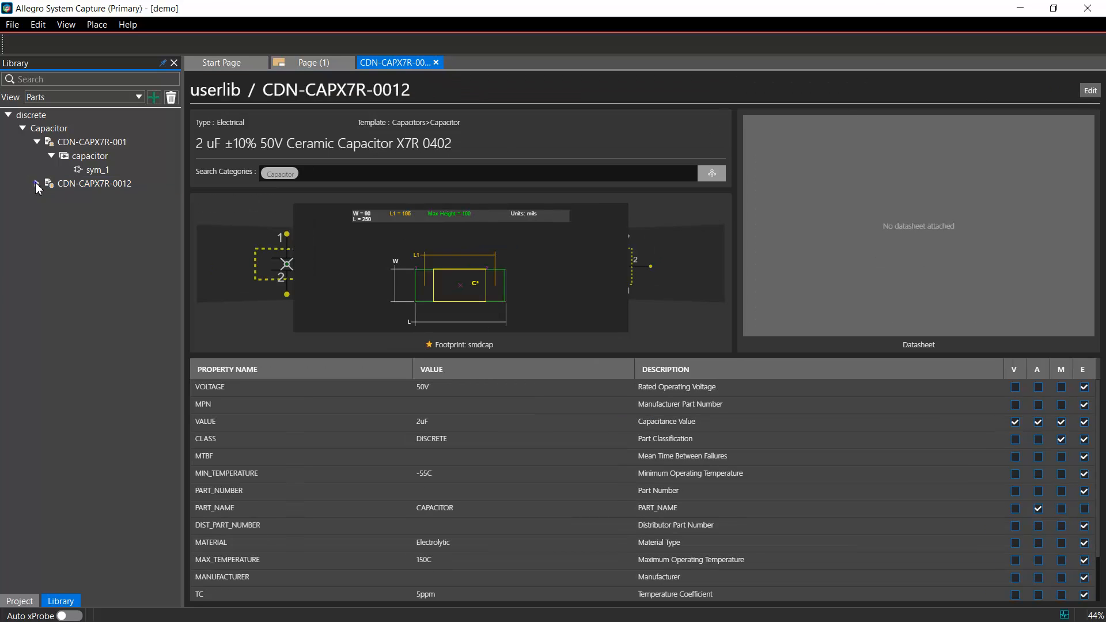
# Browse the library in Symbols view down to the capacitor's sym_1 symbol.
pyautogui.click(36, 183)
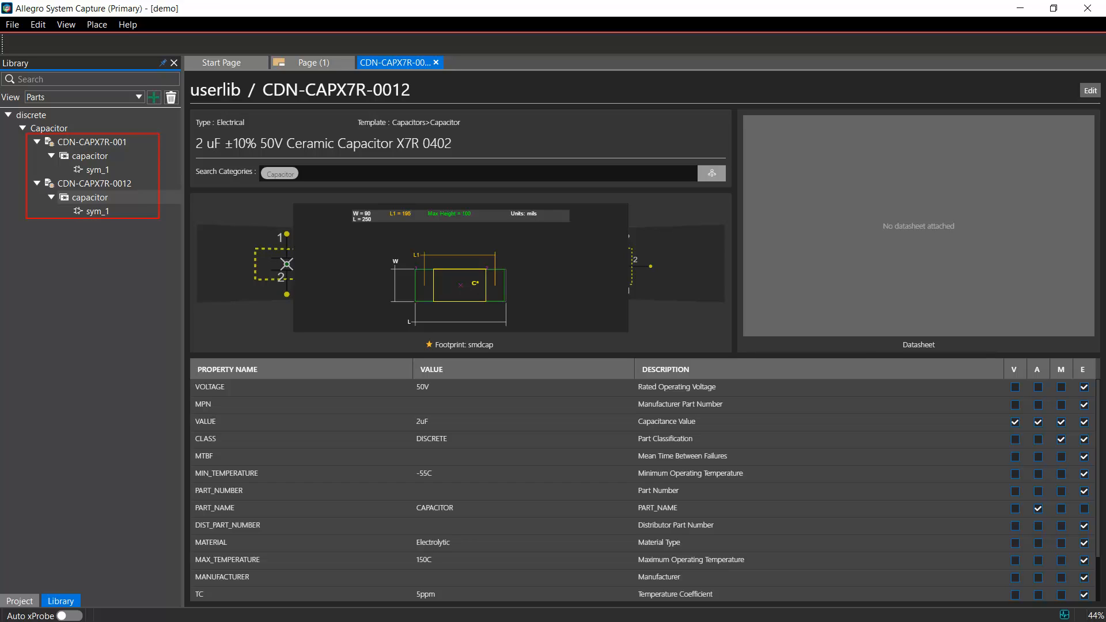
pyautogui.click(99, 211)
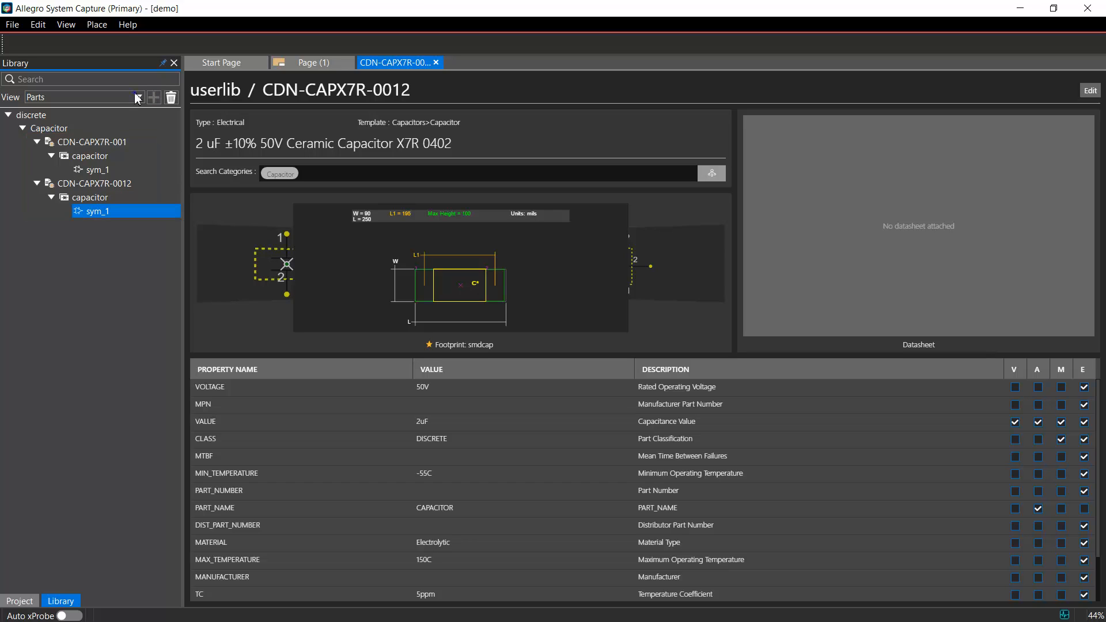
pyautogui.click(137, 97)
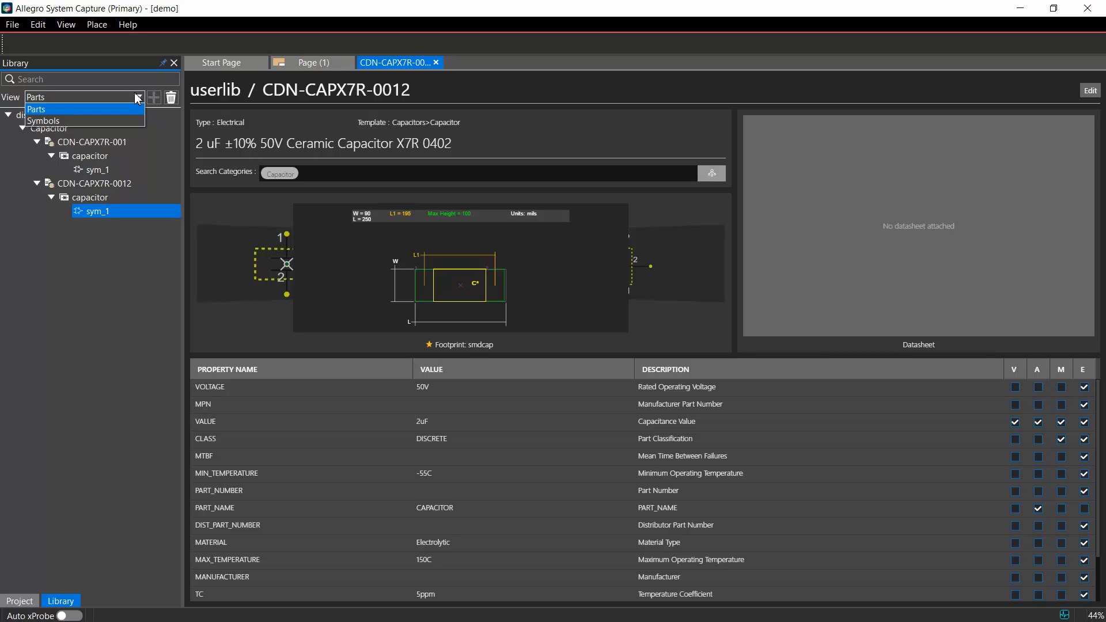
pyautogui.click(44, 121)
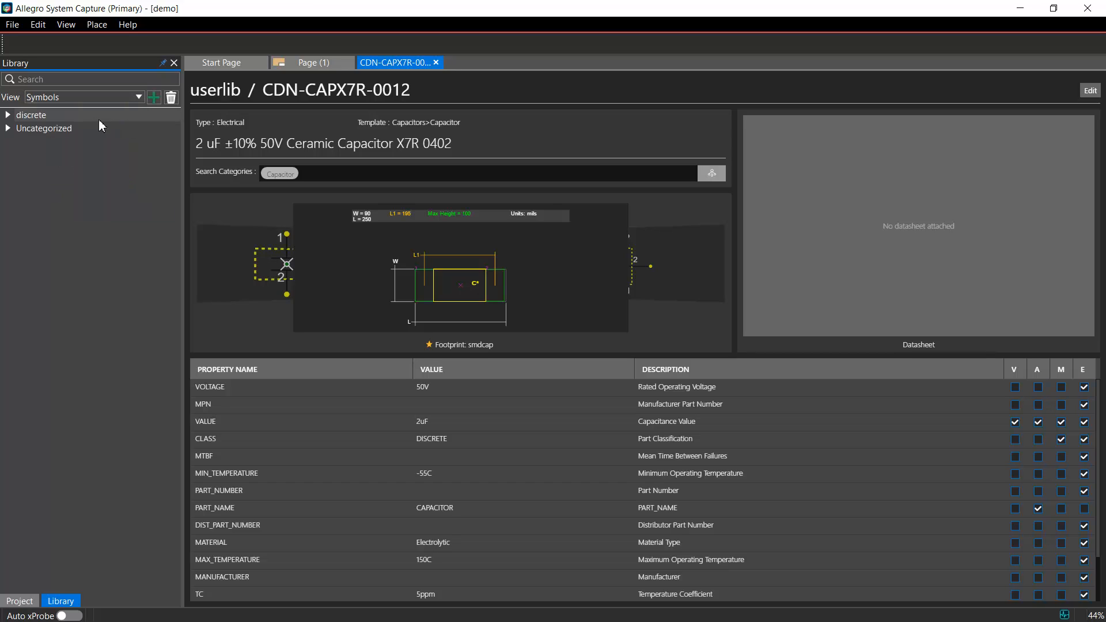
pyautogui.click(8, 115)
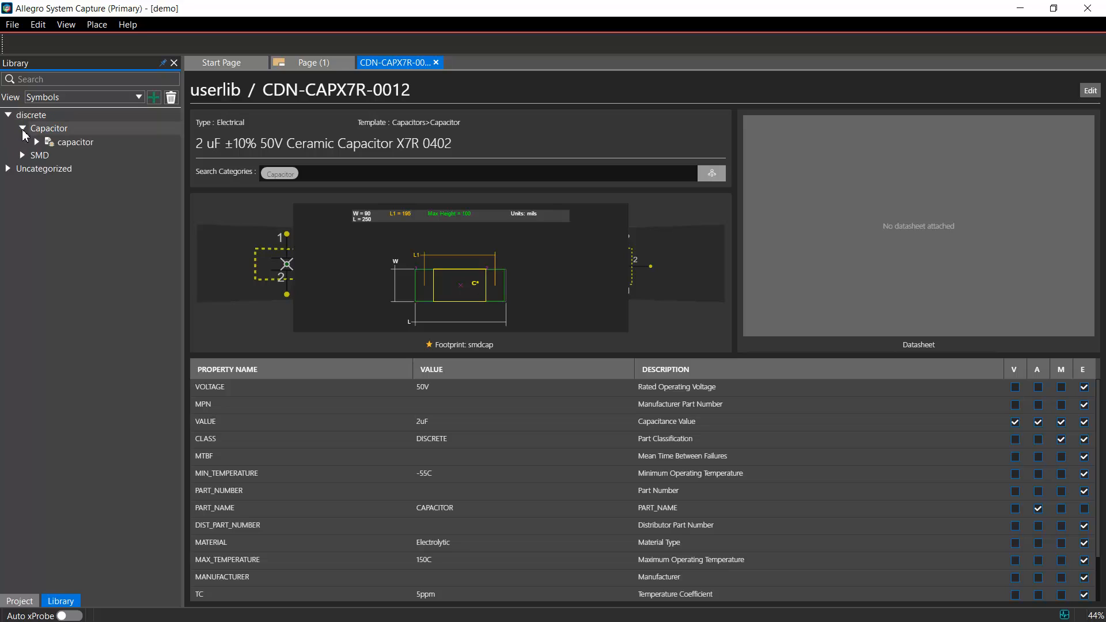
pyautogui.click(37, 142)
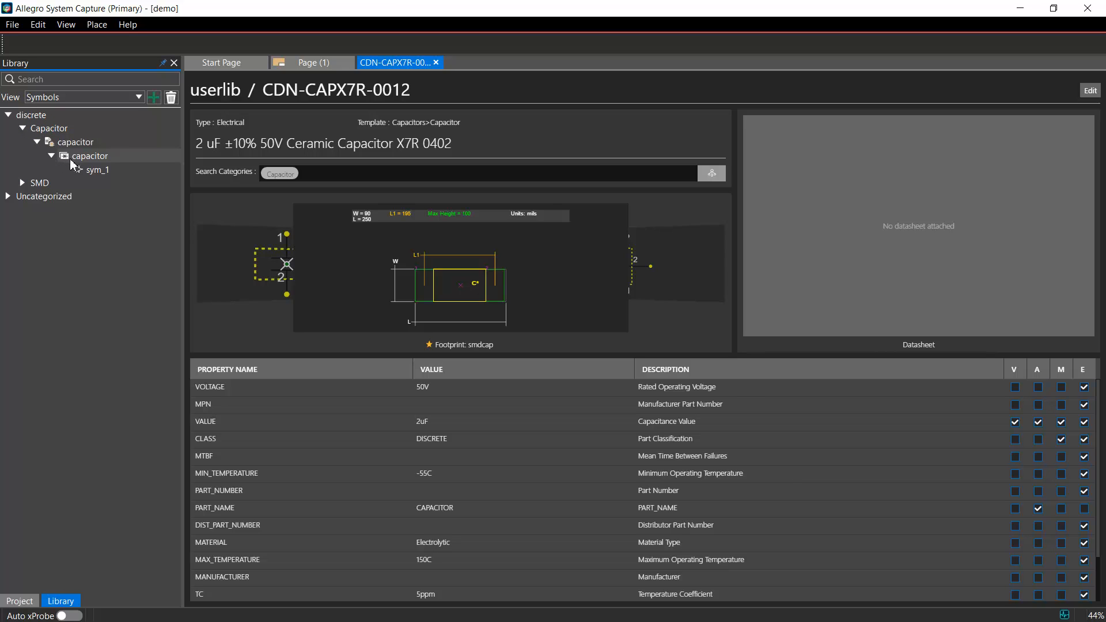
pyautogui.click(97, 169)
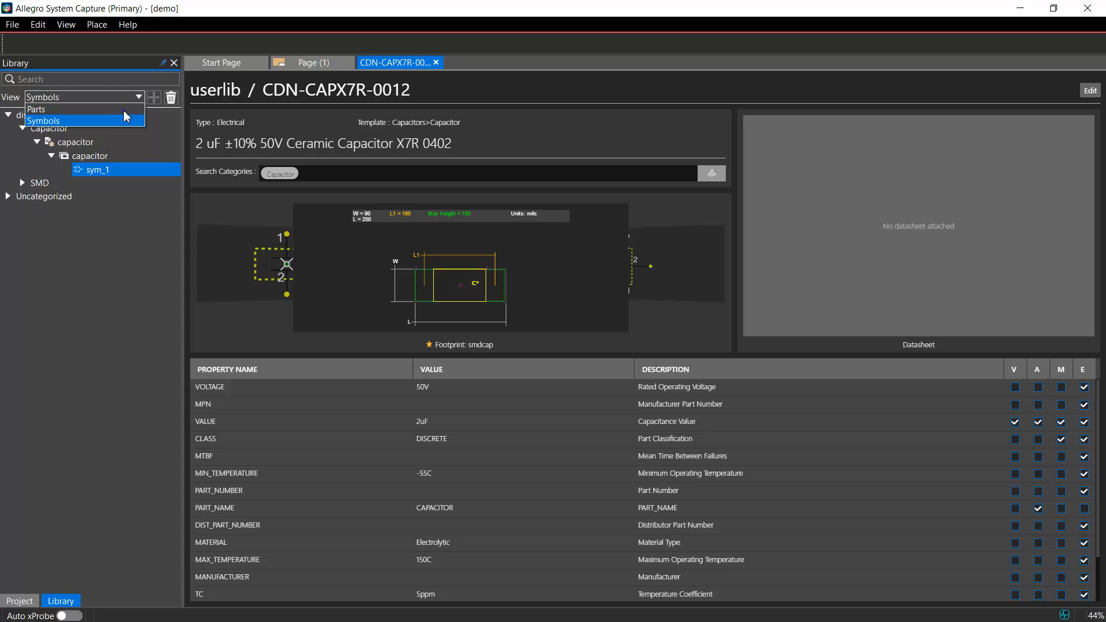
# Switch back to Parts view and expand both capacitor parts.
pyautogui.click(36, 109)
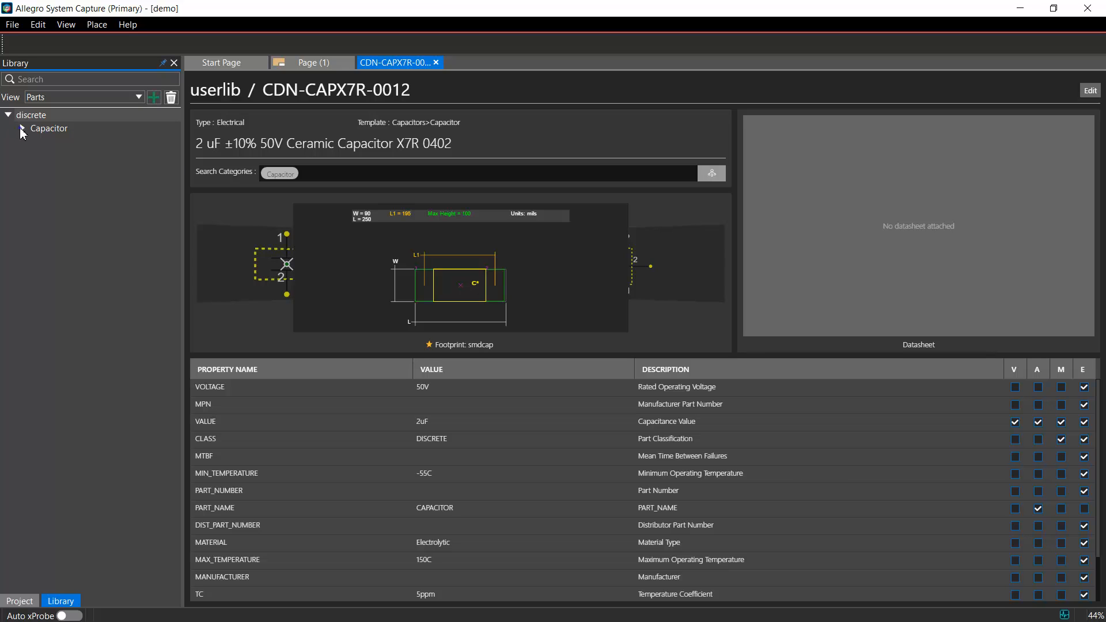
pyautogui.click(22, 128)
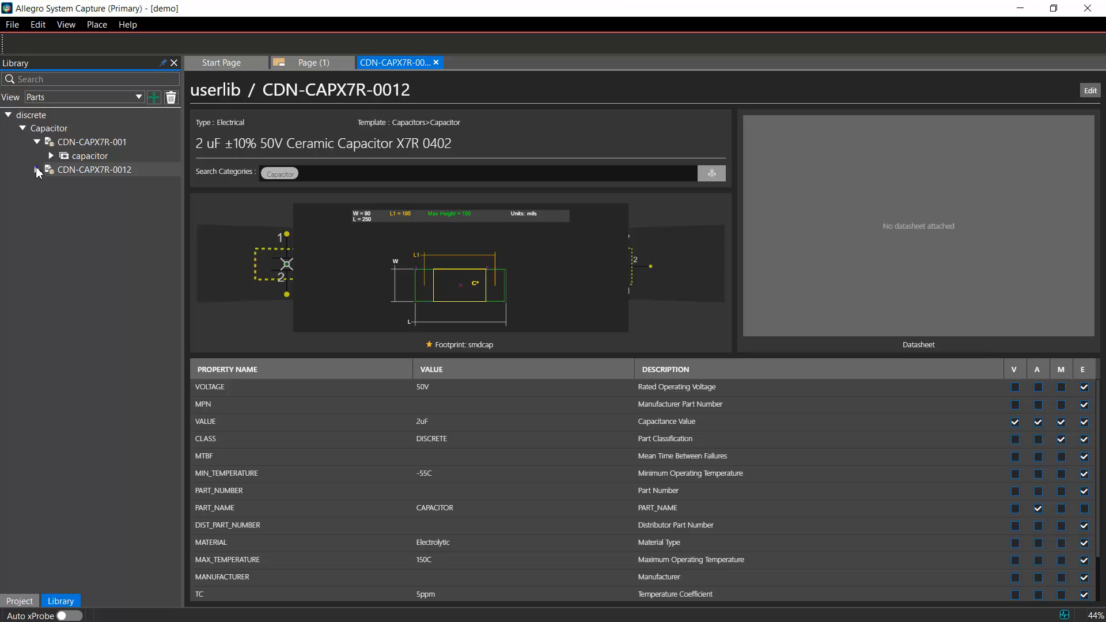
pyautogui.click(36, 169)
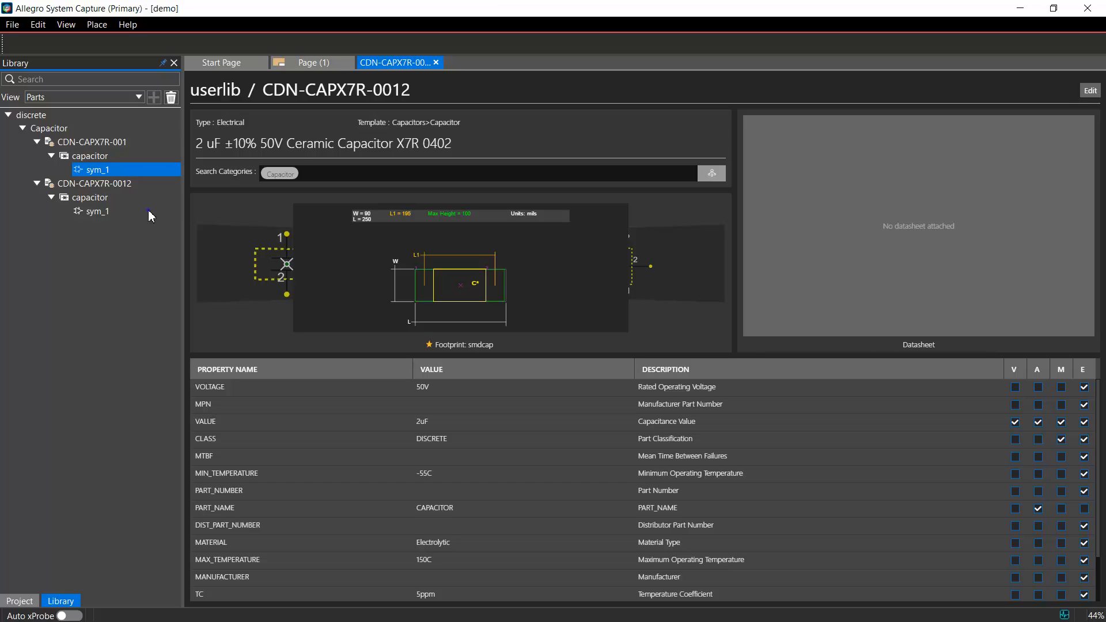
# Return to the schematic page and search CDN-CAPX7R-001 in Unified Search.
pyautogui.click(99, 211)
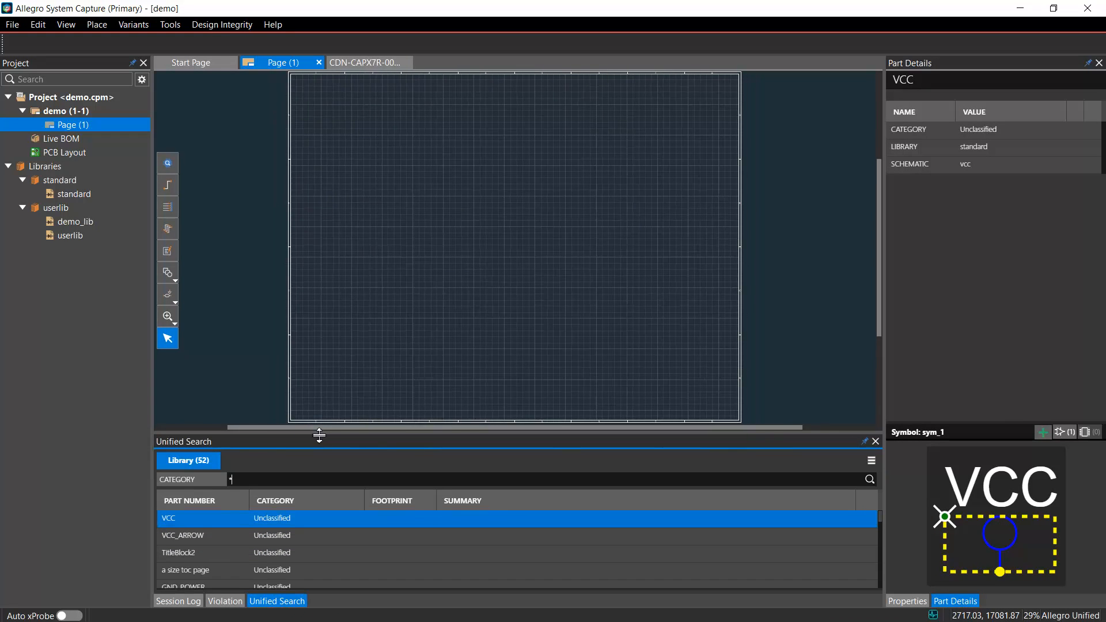
pyautogui.write('CDN-CAPX7R-001')
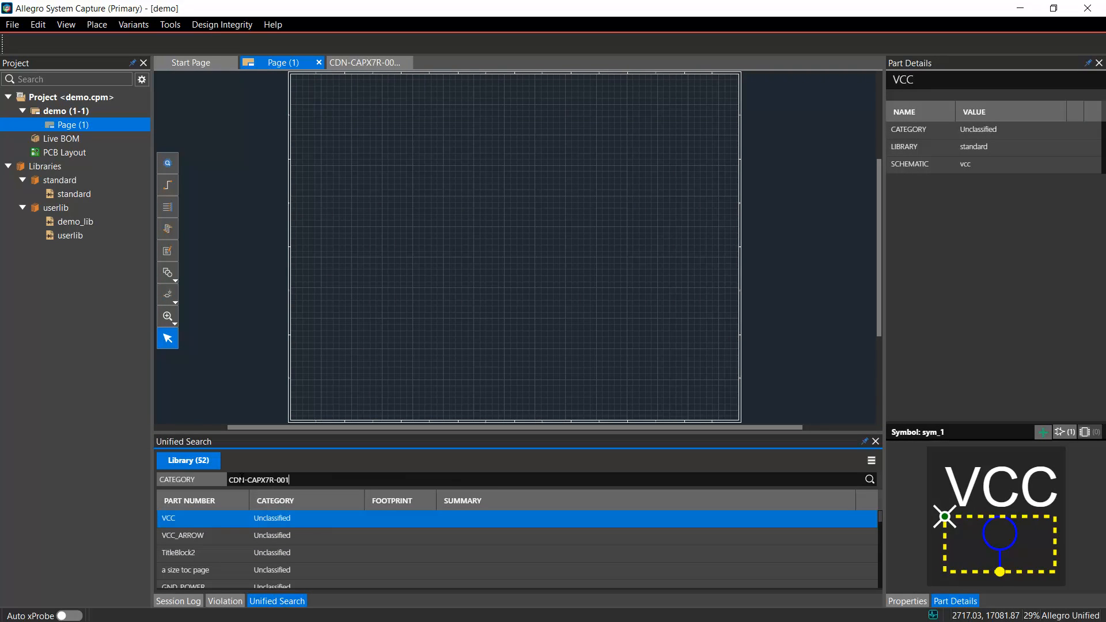